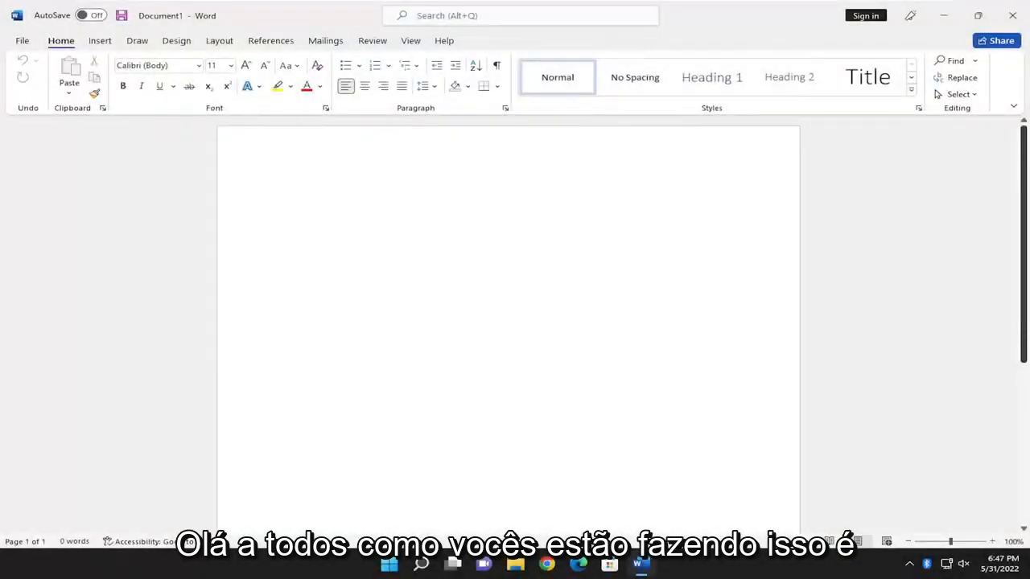
- Open Envelopes from the Mailings tab on the blank document
{"action": "left_click", "coordinate": [285, 193]}
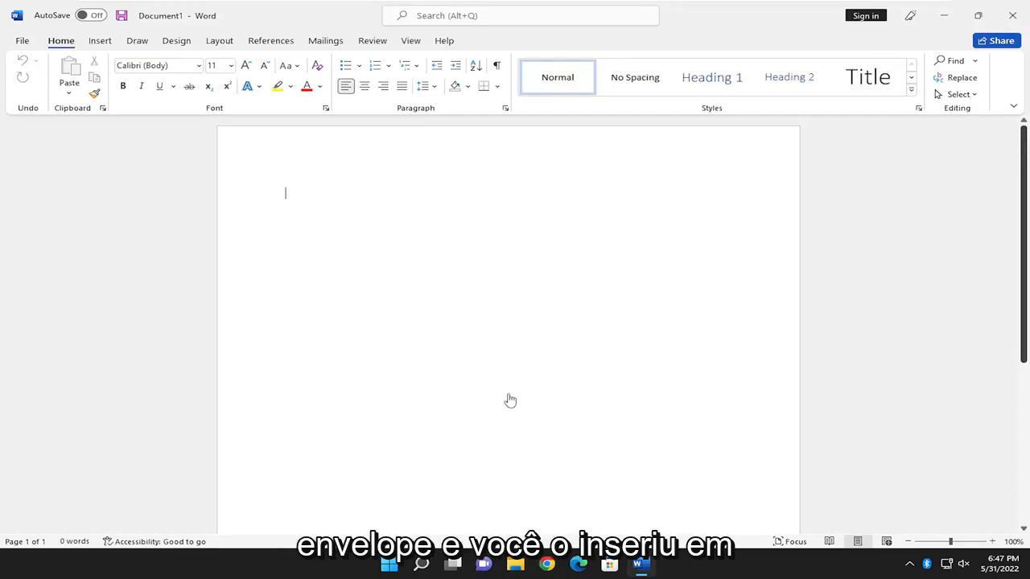
{"action": "mouse_move", "coordinate": [500, 397]}
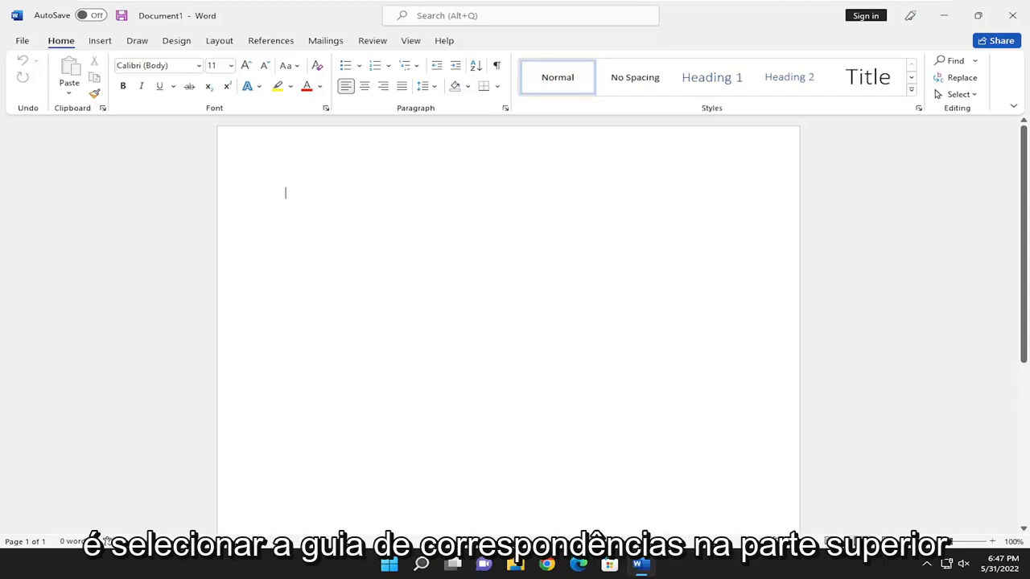
{"action": "mouse_move", "coordinate": [330, 51]}
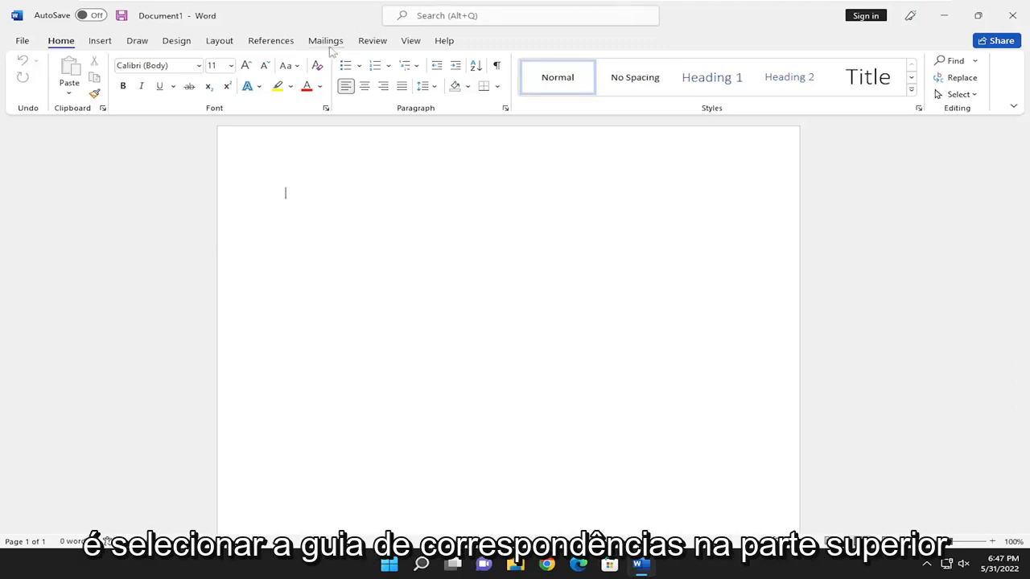
{"action": "left_click", "coordinate": [325, 41]}
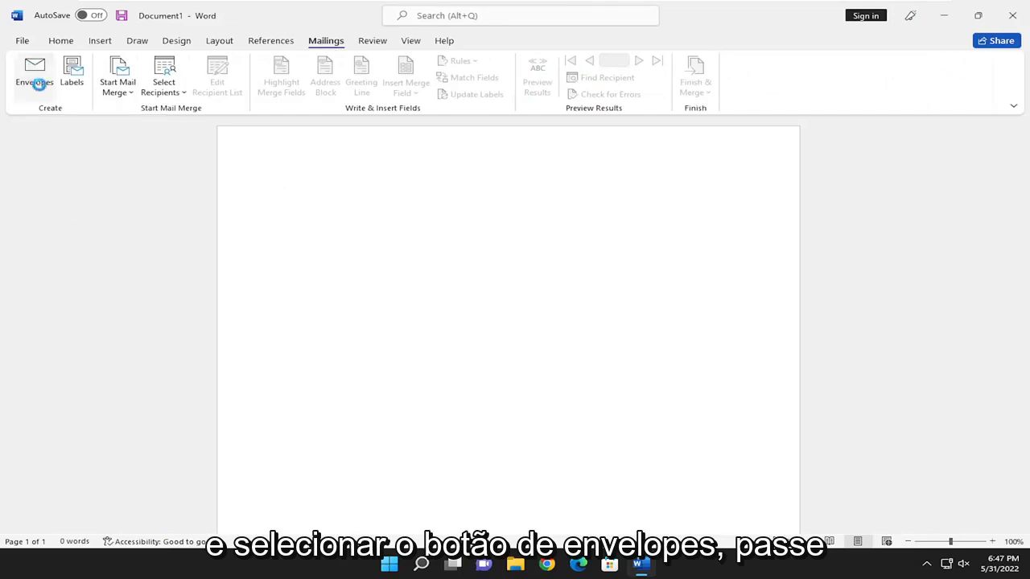
{"action": "left_click", "coordinate": [34, 73]}
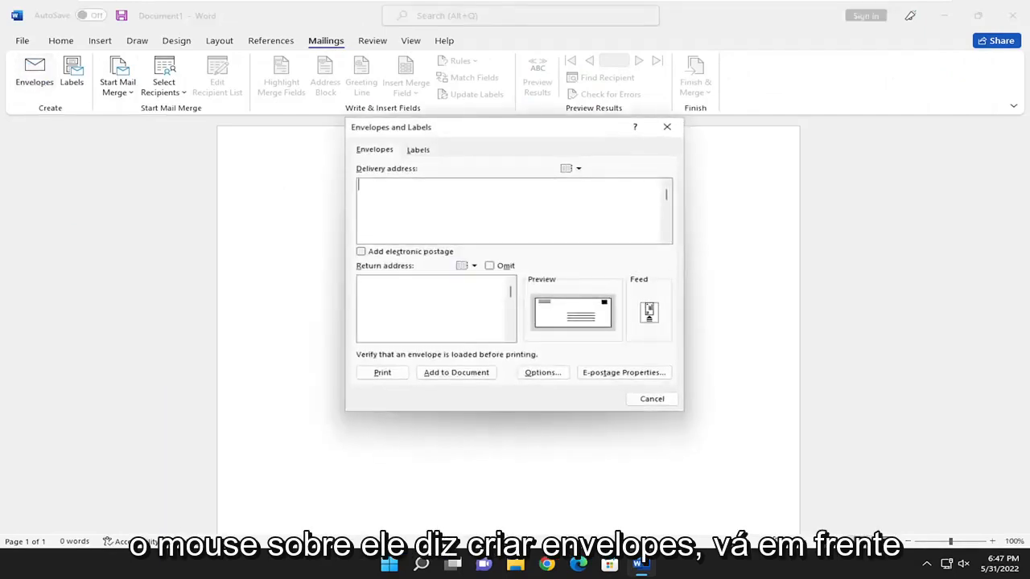
- Type the delivery address '123 Main Steet, Example Town, Cambodia'
{"action": "type", "text": "1"}
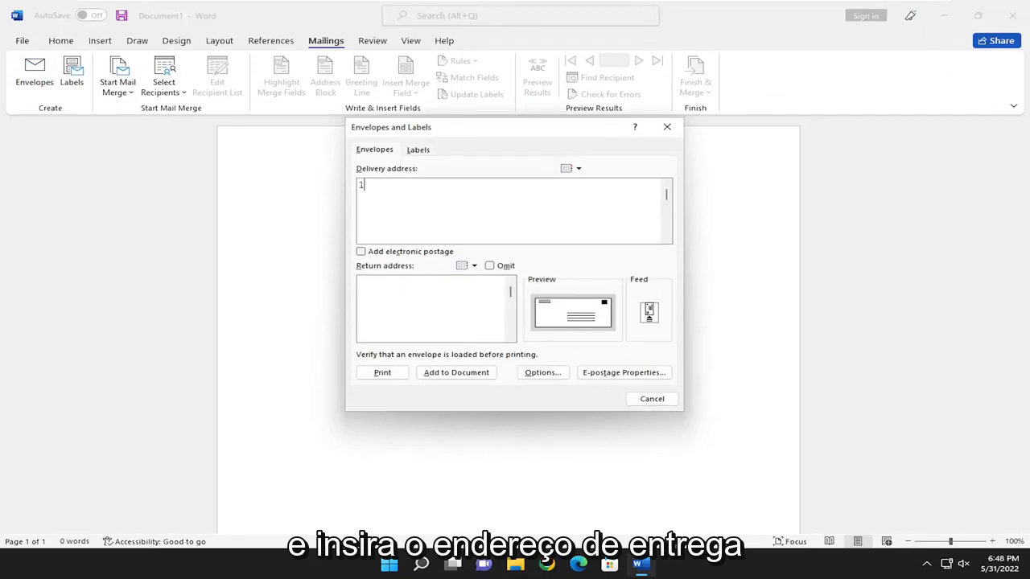
{"action": "type", "text": "23 Main Steeet"}
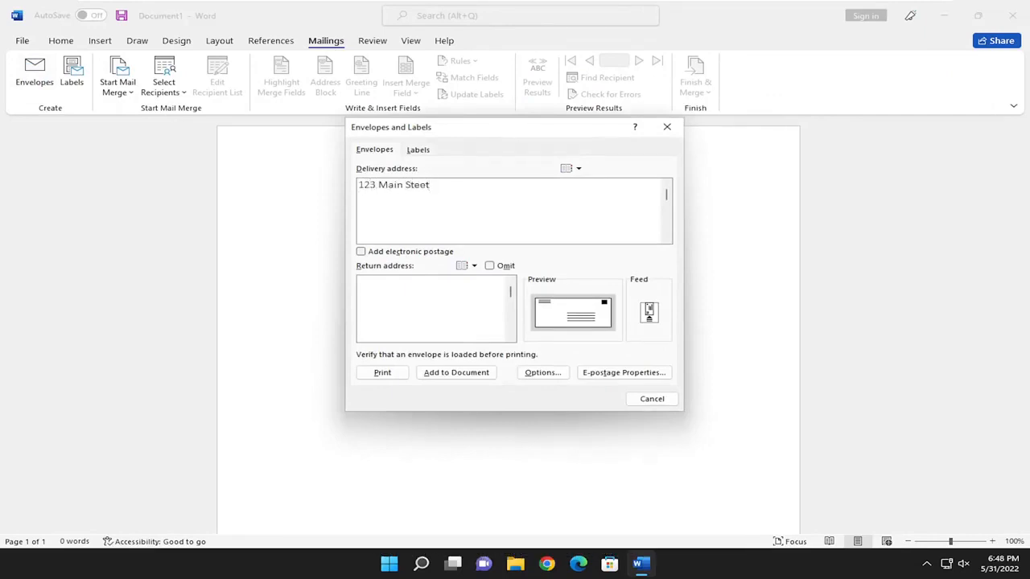
{"action": "type", "text": "Exam"}
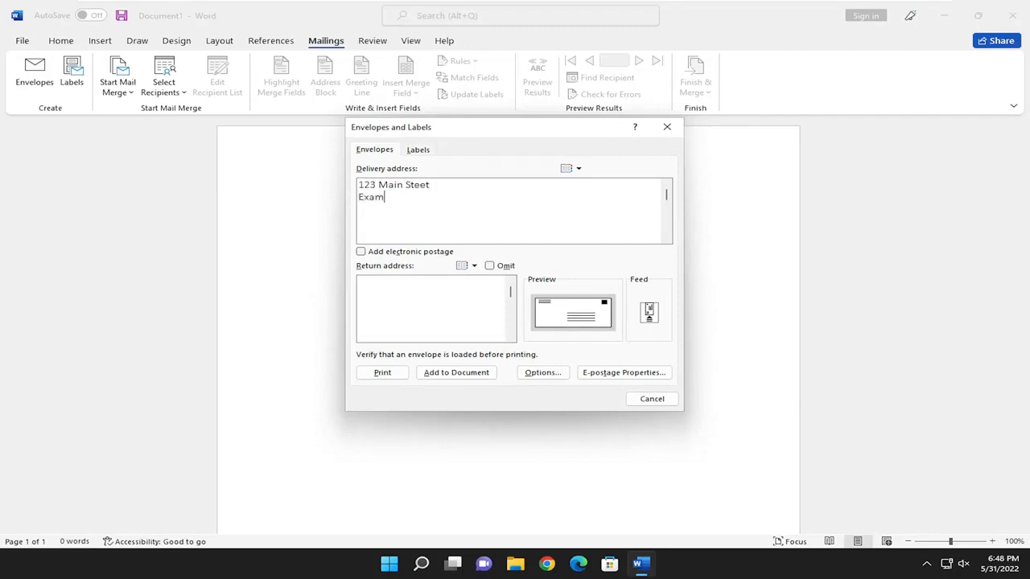
{"action": "type", "text": "ple Town,"}
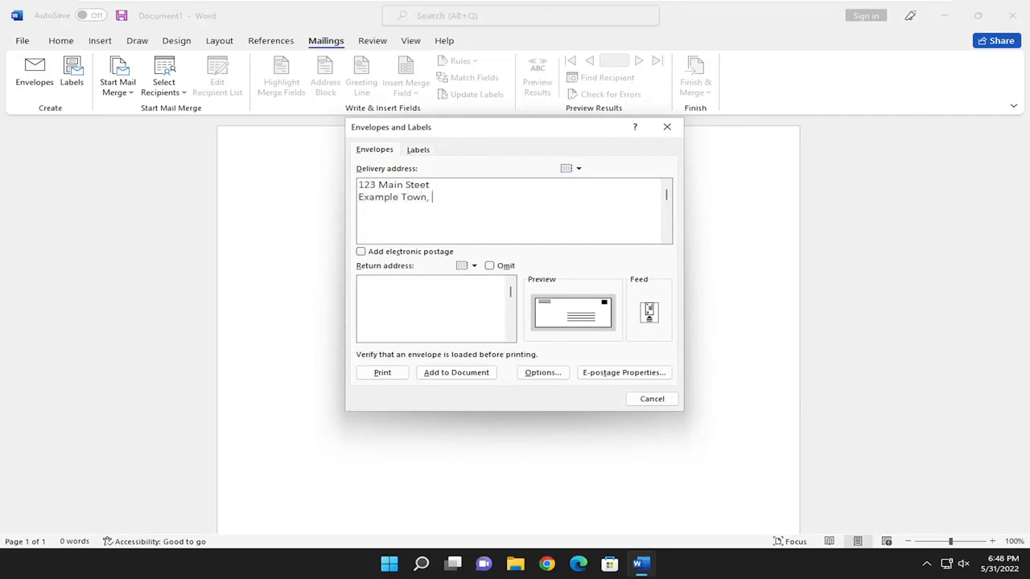
{"action": "type", "text": "Cambodia"}
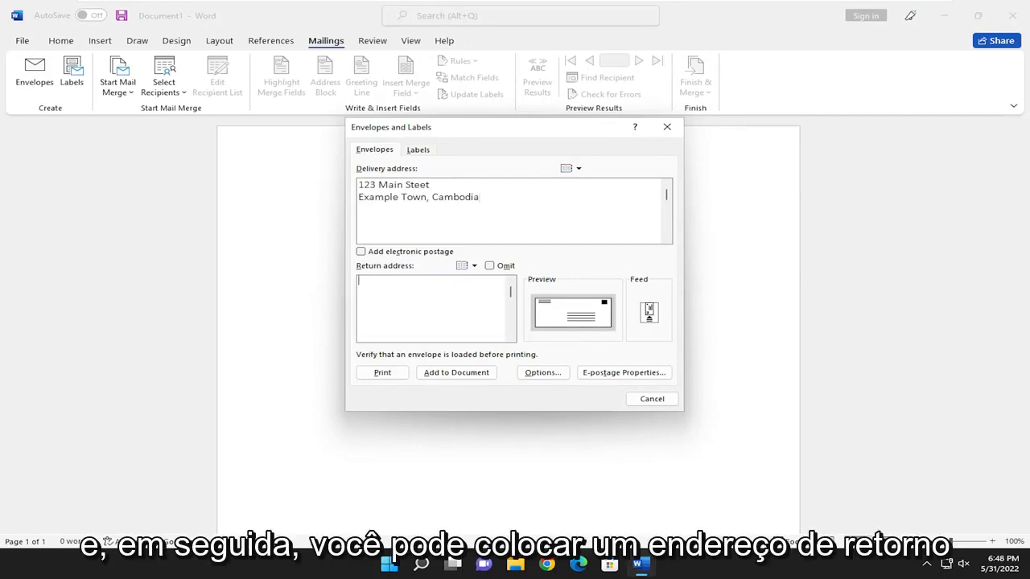
- Type the return address '1234 Main Street, Example Town, Zimbabwe'
{"action": "type", "text": "123"}
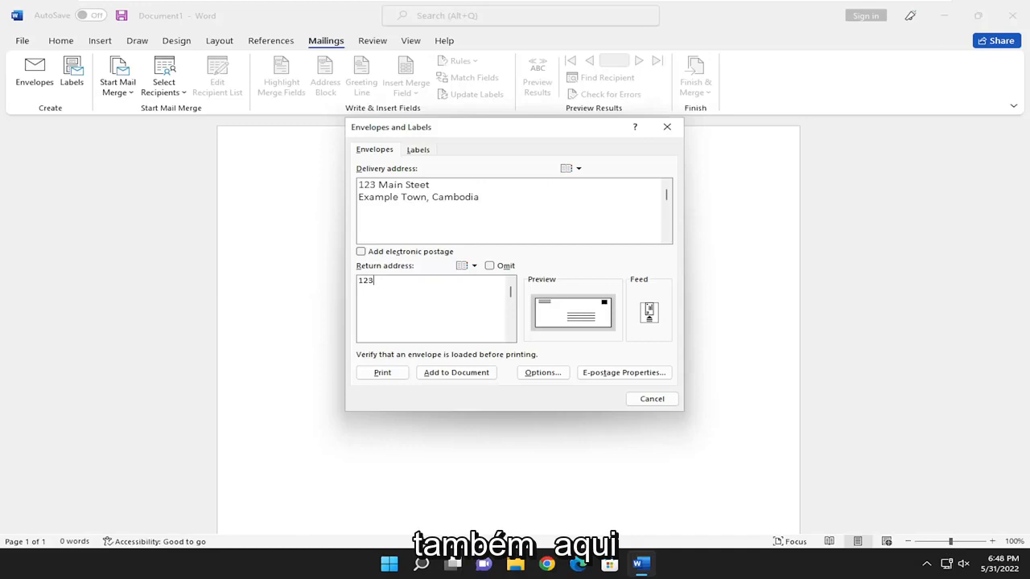
{"action": "type", "text": "4"}
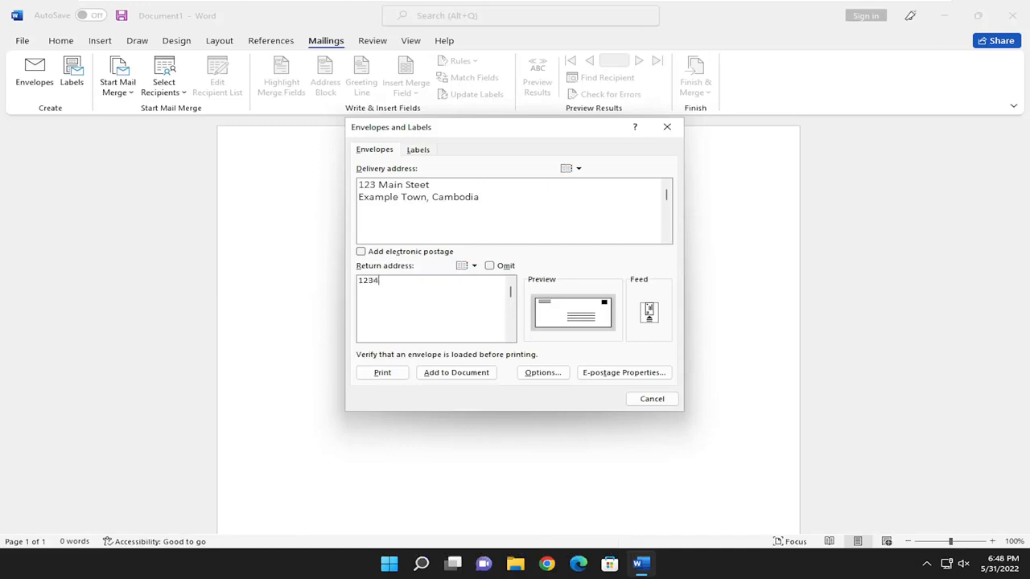
{"action": "type", "text": "Main Street"}
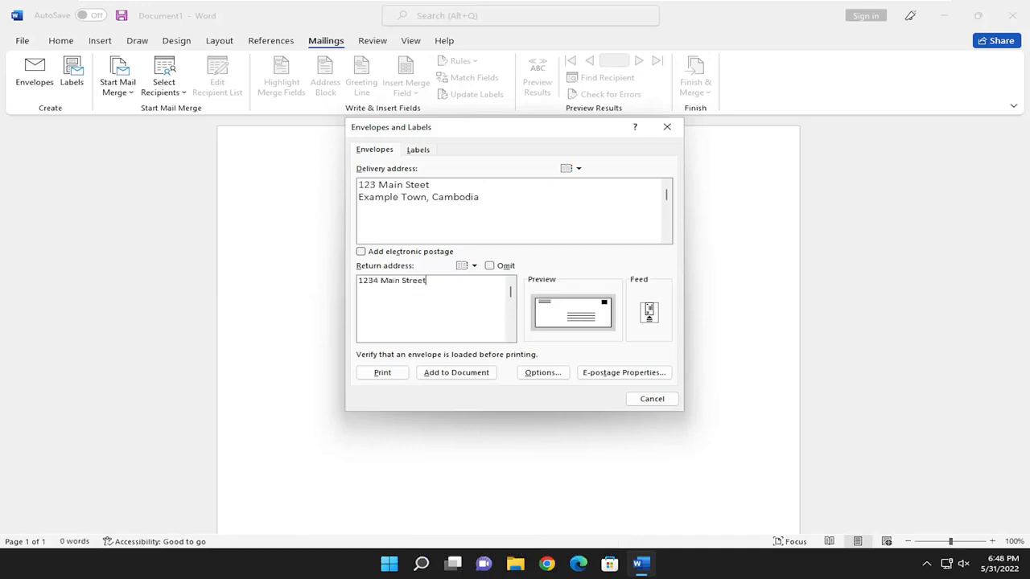
{"action": "type", "text": "Example Tiw"}
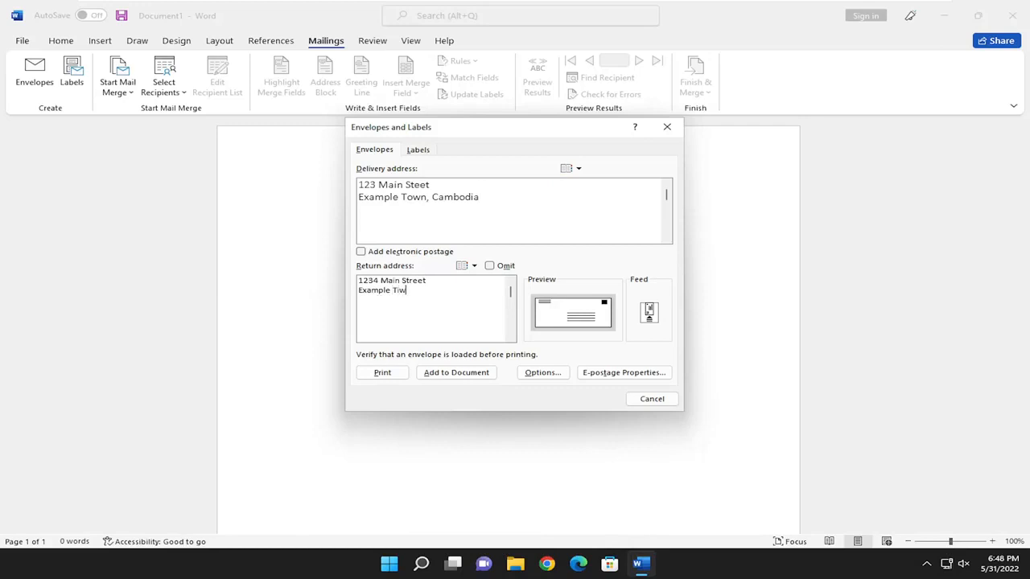
{"action": "type", "text": "own,"}
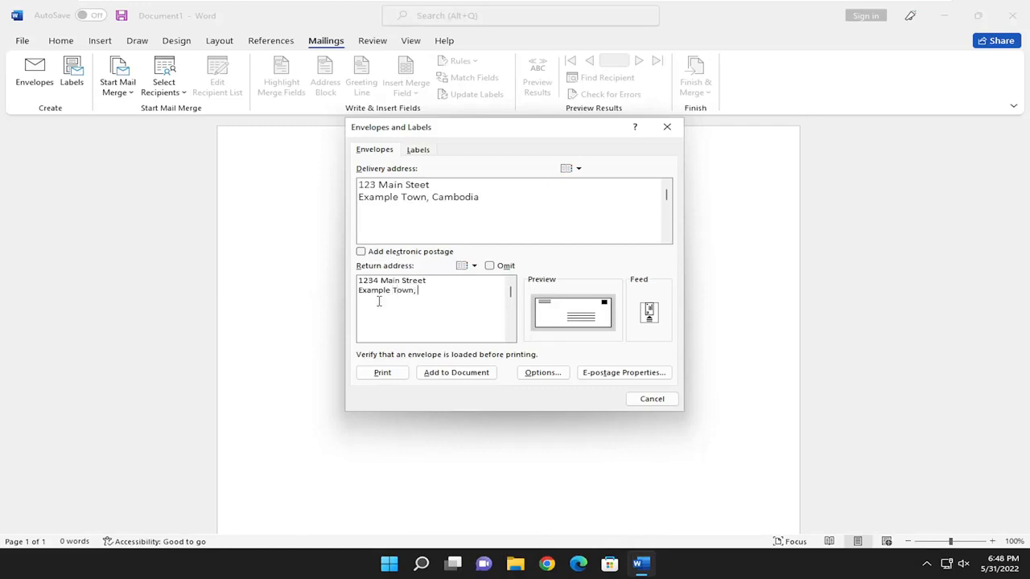
{"action": "type", "text": "Zimb"}
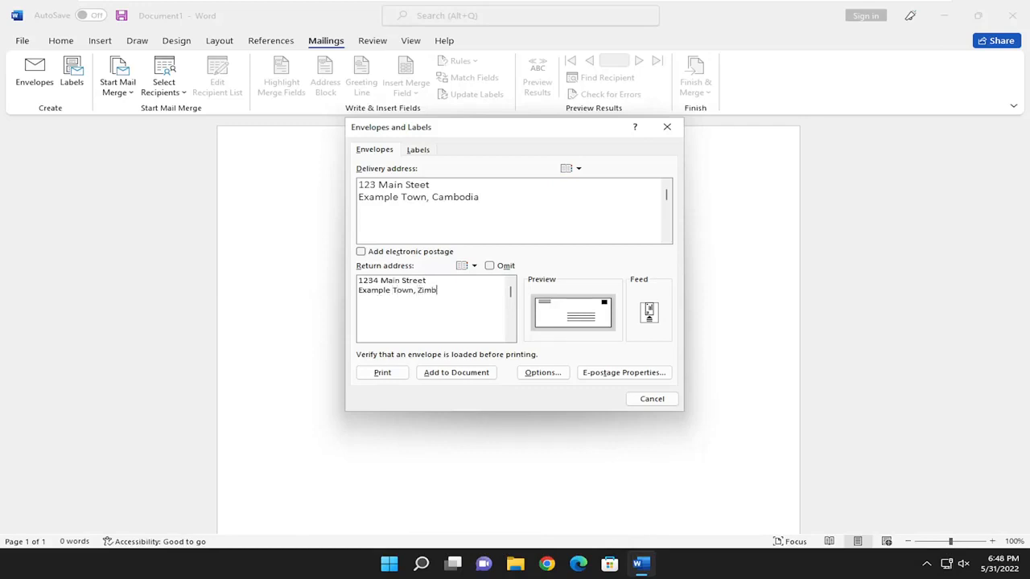
{"action": "type", "text": "abwae"}
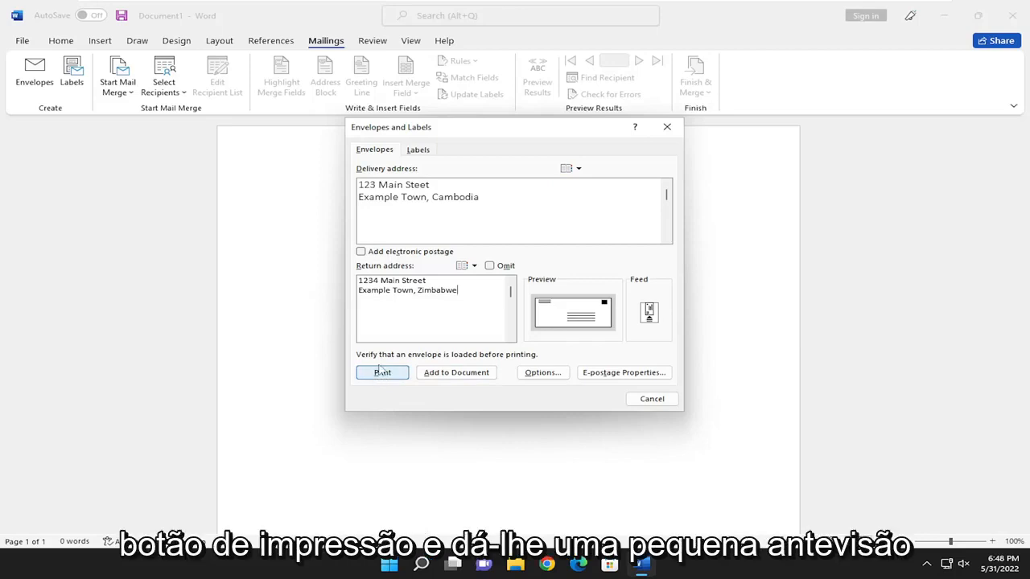
- In Envelope Options' Printing Options, feed envelopes face-up from the Default tray
{"action": "left_click", "coordinate": [542, 372]}
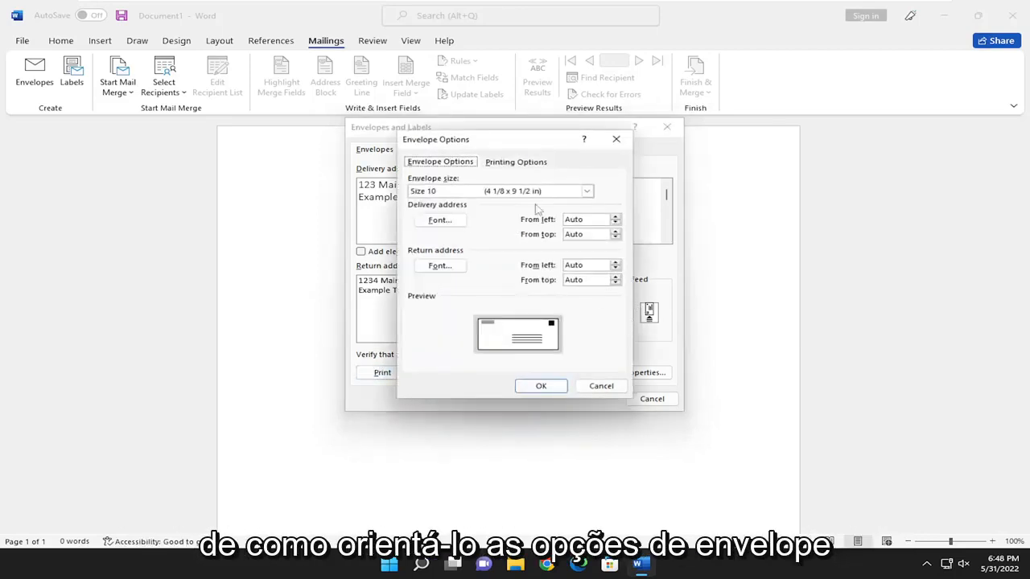
{"action": "mouse_move", "coordinate": [515, 158]}
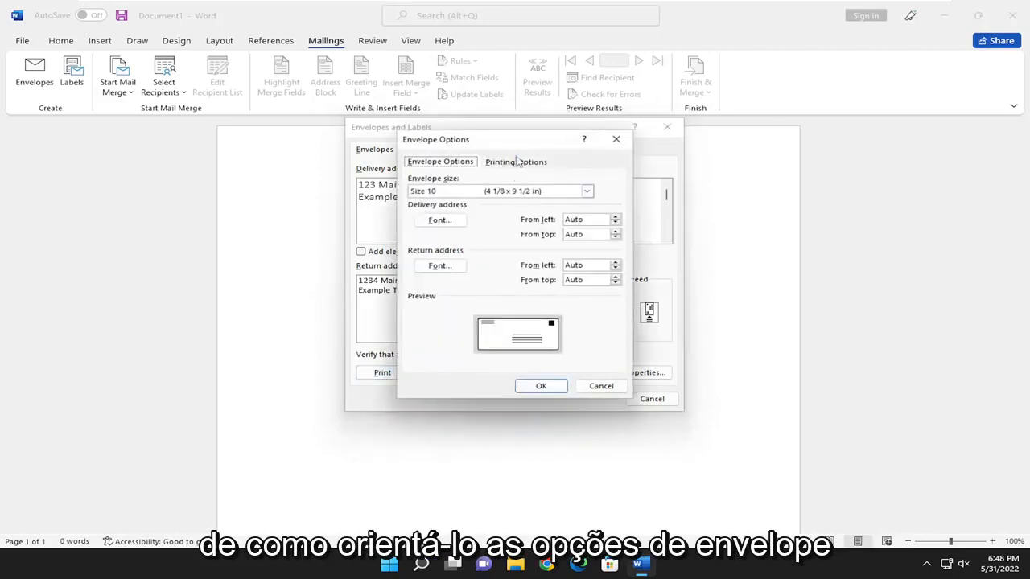
{"action": "left_click", "coordinate": [515, 161]}
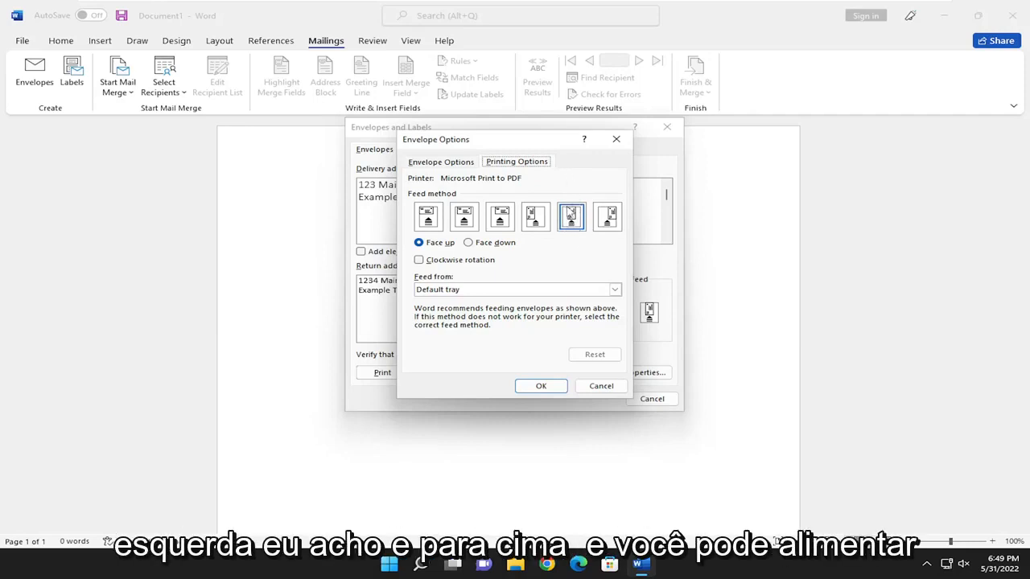
{"action": "left_click", "coordinate": [614, 288]}
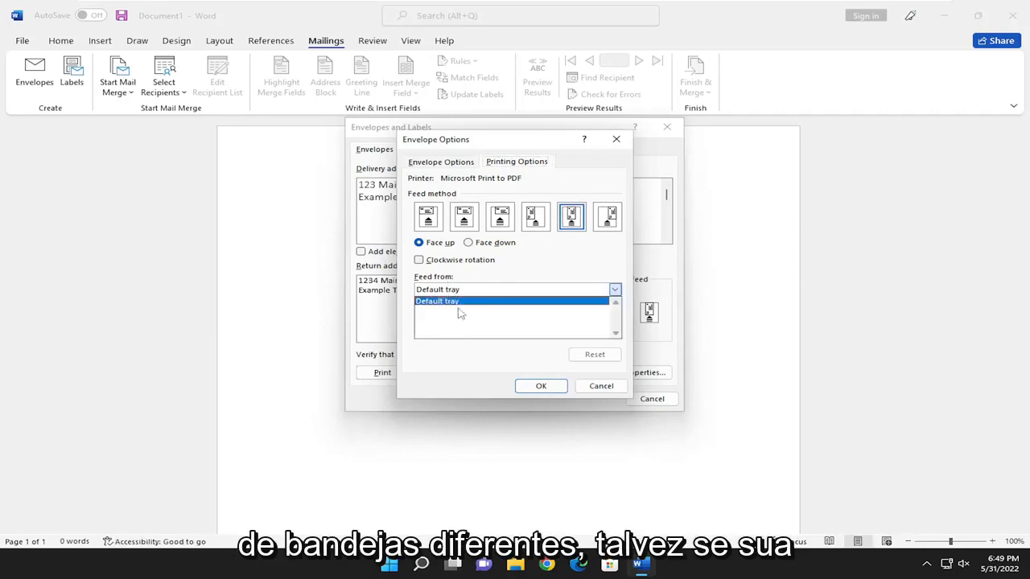
{"action": "left_click", "coordinate": [436, 300]}
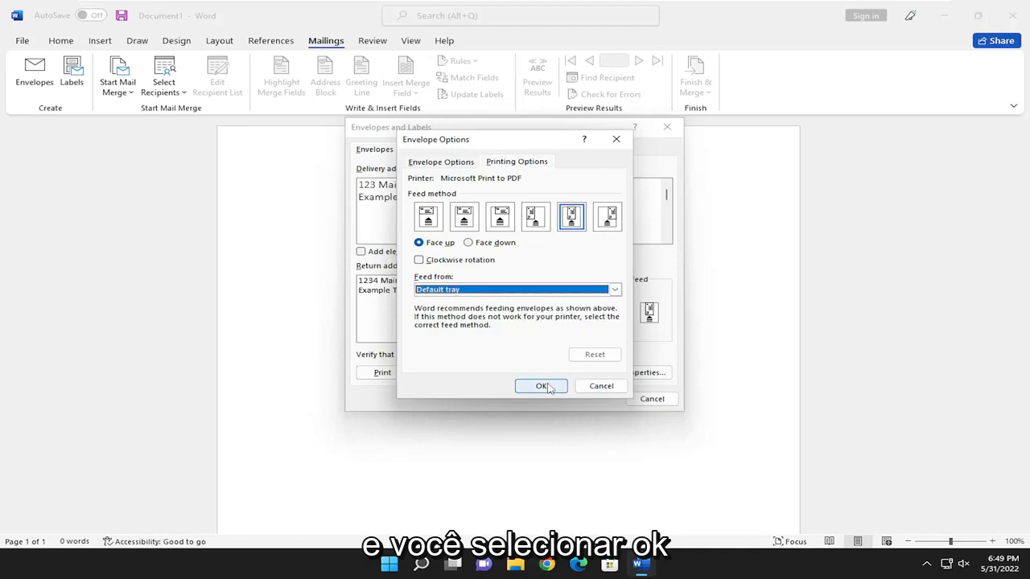
- Confirm the envelope options with OK and close the Envelopes and Labels dialog
{"action": "left_click", "coordinate": [540, 386]}
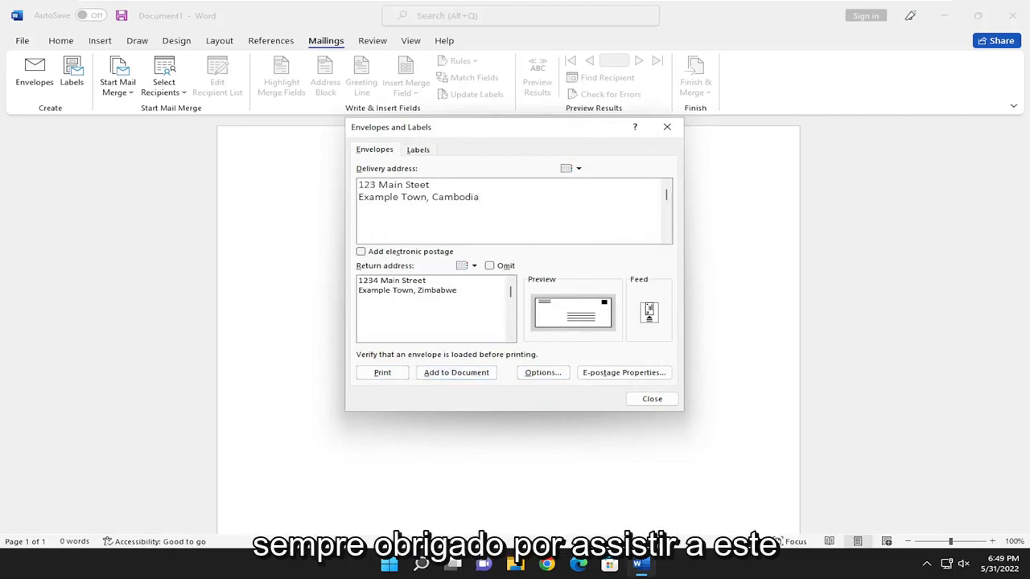
{"action": "left_click", "coordinate": [652, 399]}
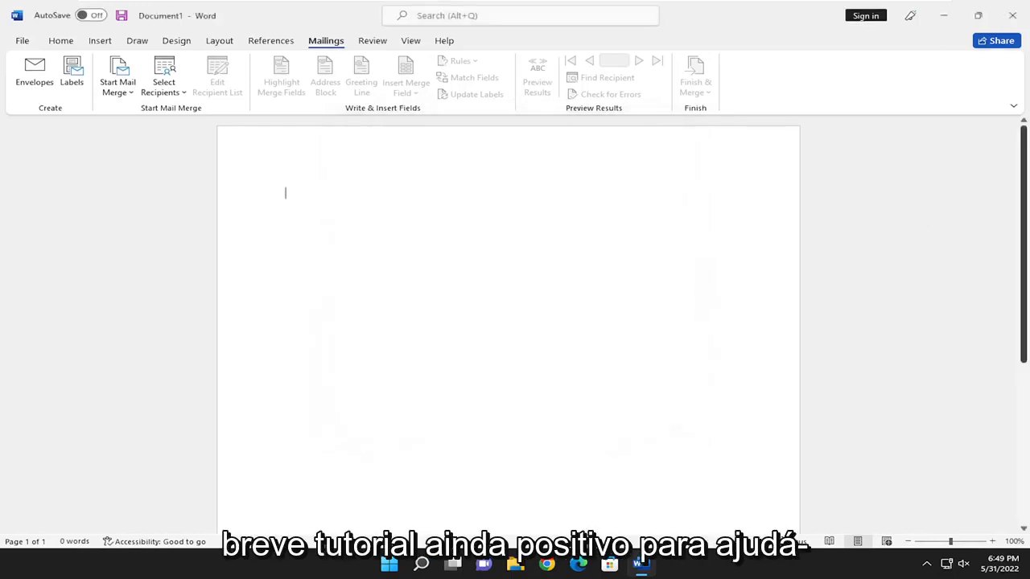